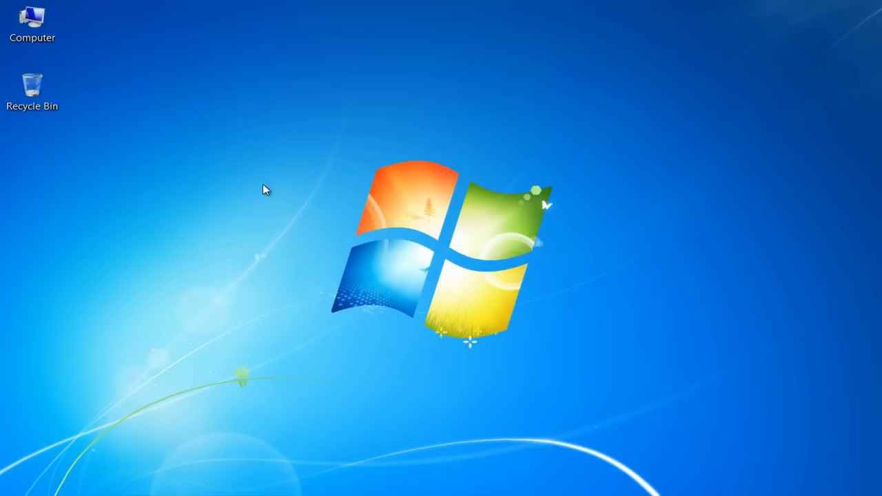
Right-click an empty spot on the desktop to show the New item submenu
right_click(267, 190)
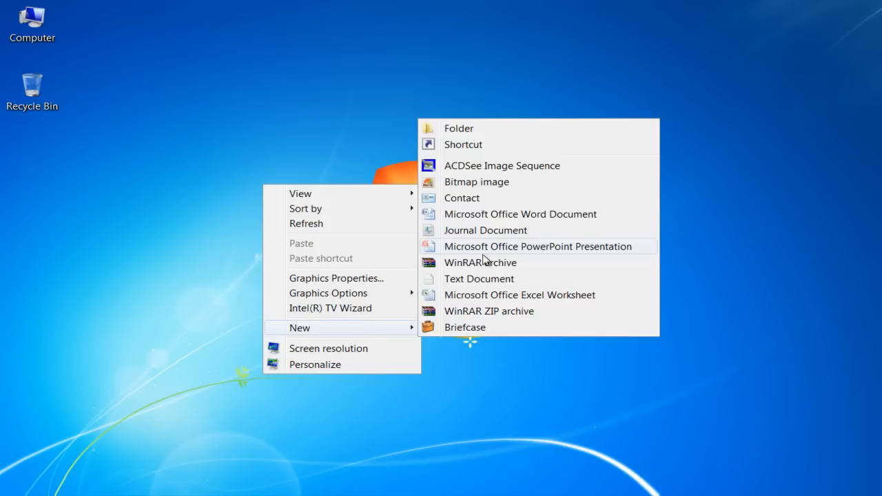
Start a new shortcut with target rundll32.exe user32.dll,LockWorkStation
click(463, 145)
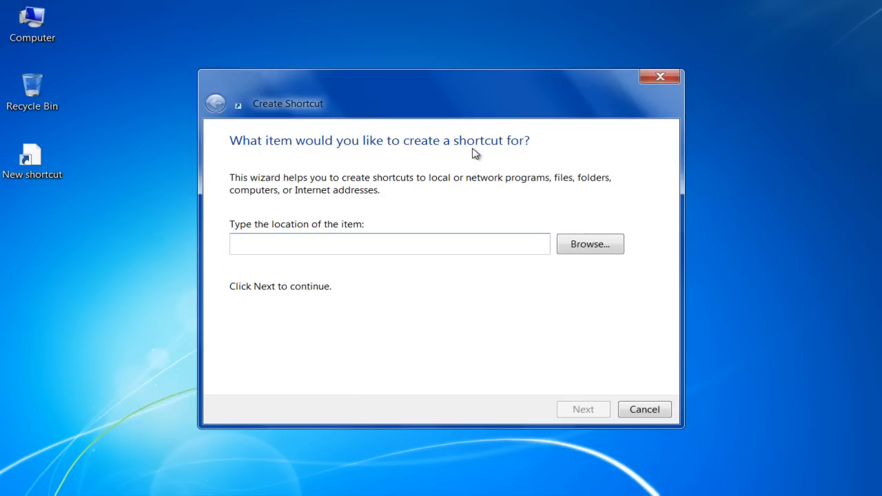
text(rundll32.exe user32.dll,LockWorkStation)
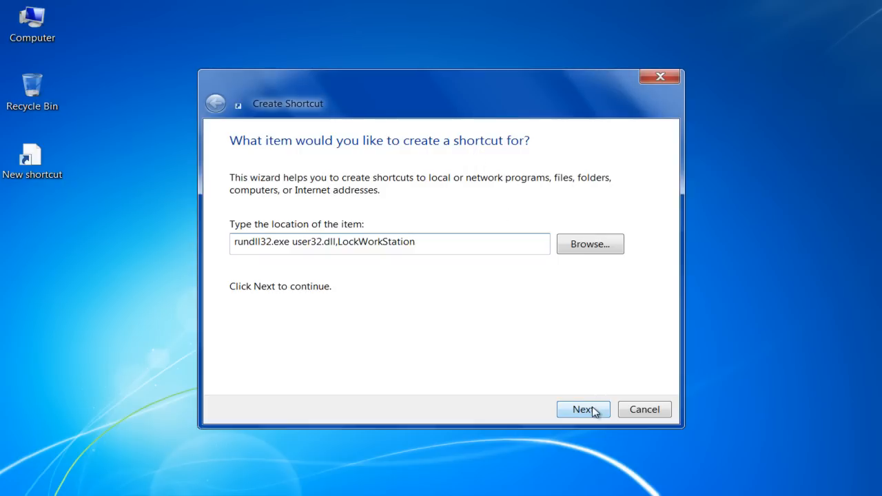
Name the shortcut 'Lock Computer', finish the wizard, and open its Properties
click(582, 408)
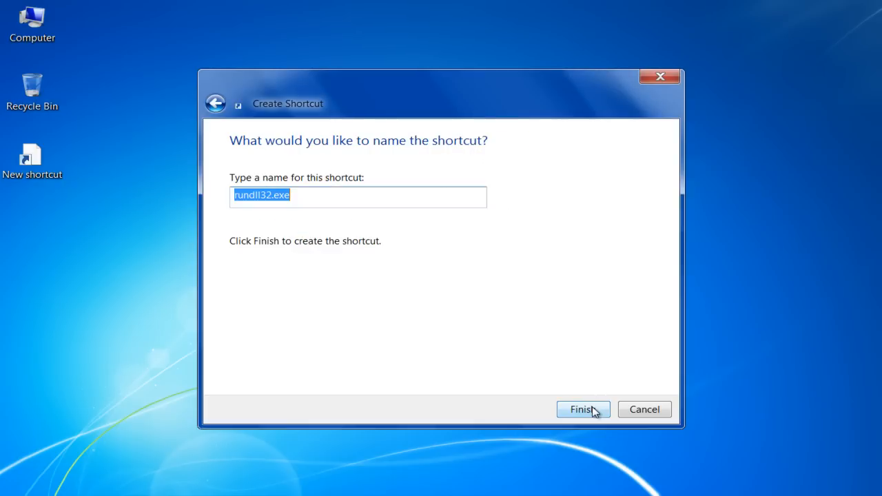
text(Lock Comput)
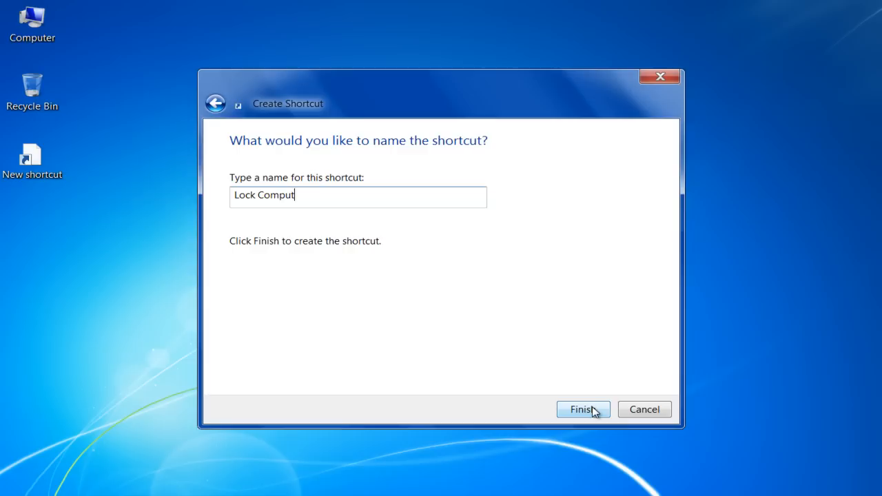
click(582, 409)
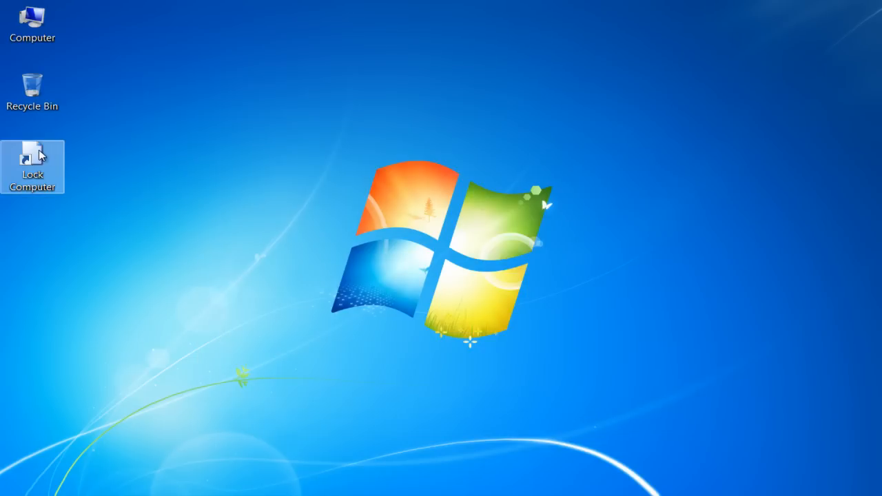
right_click(33, 153)
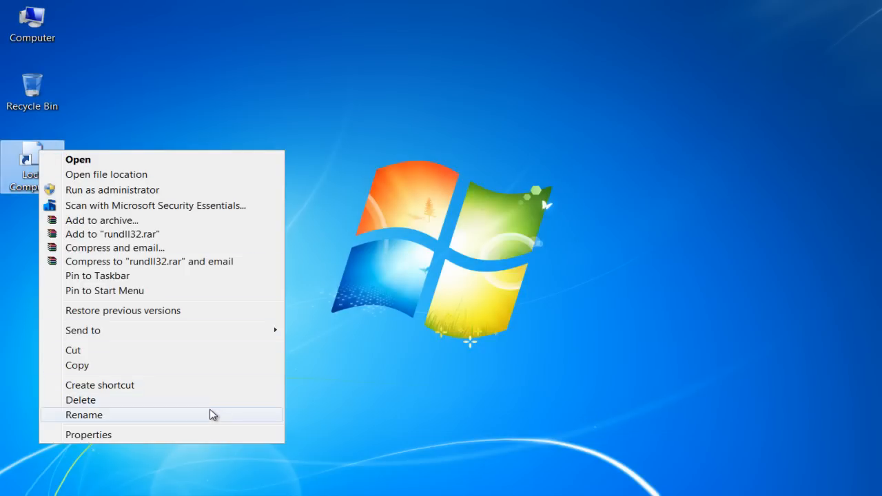
click(89, 434)
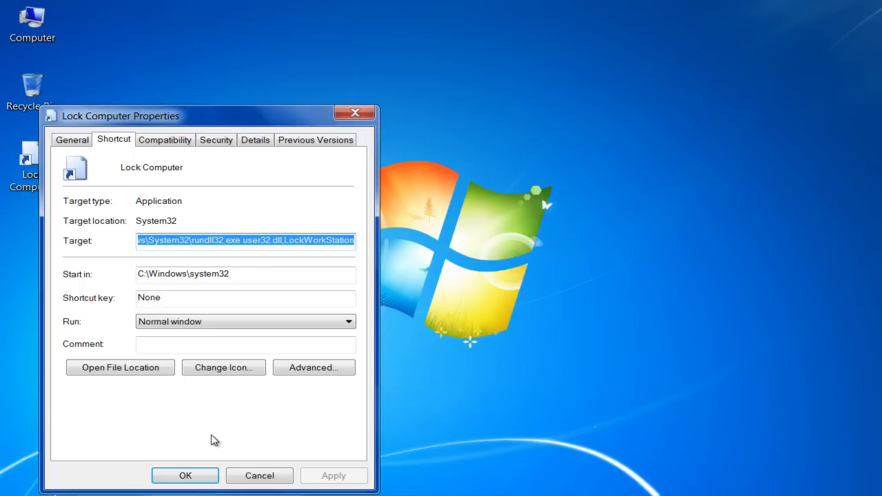
mouse_move(223, 368)
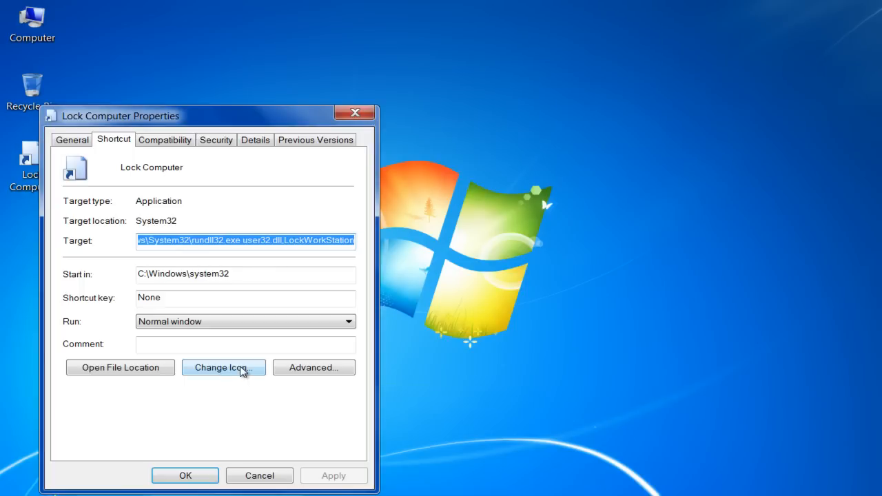
Set the shortcut's icon to the padlock from C:\Windows\System32\shell32.dll
click(223, 367)
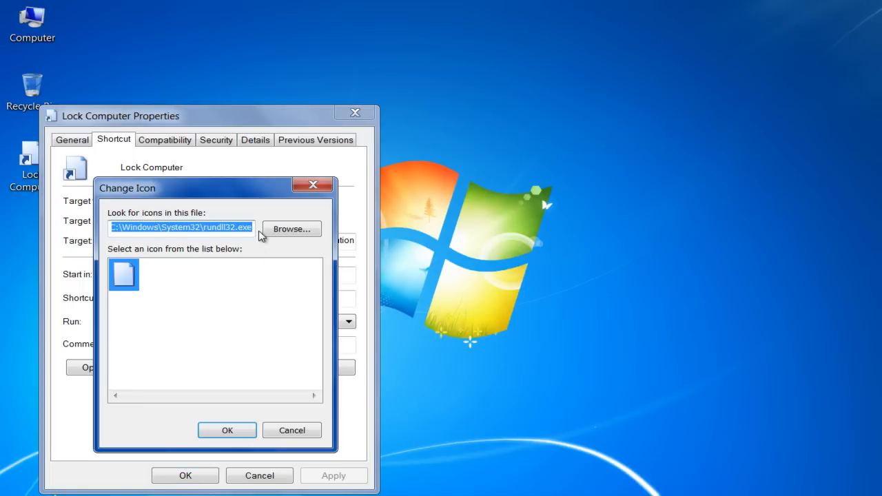
text(C:\Windows\System32\shell)
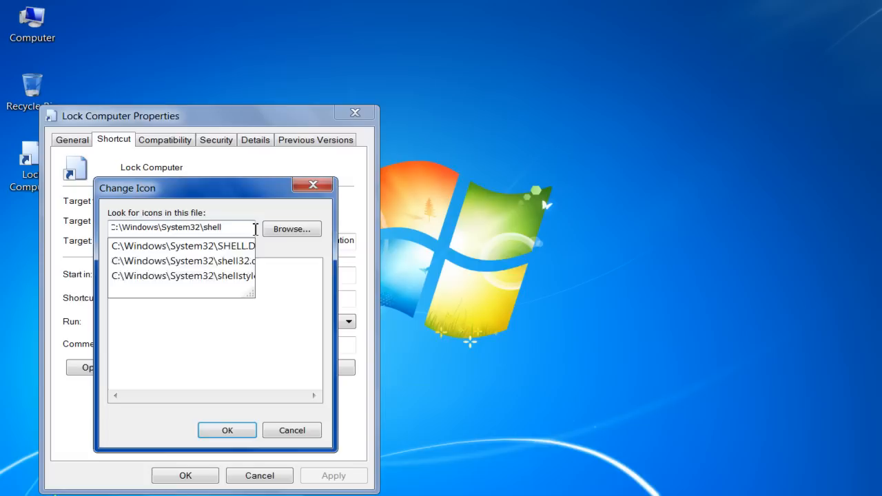
click(182, 261)
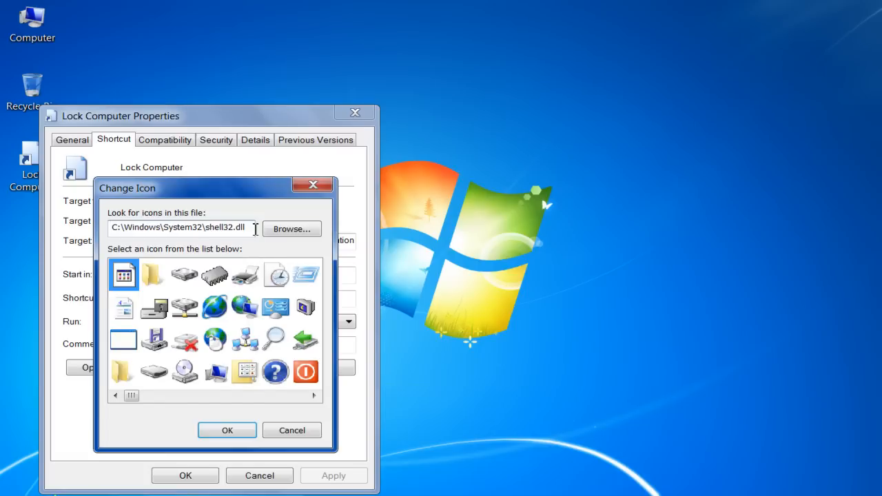
click(314, 395)
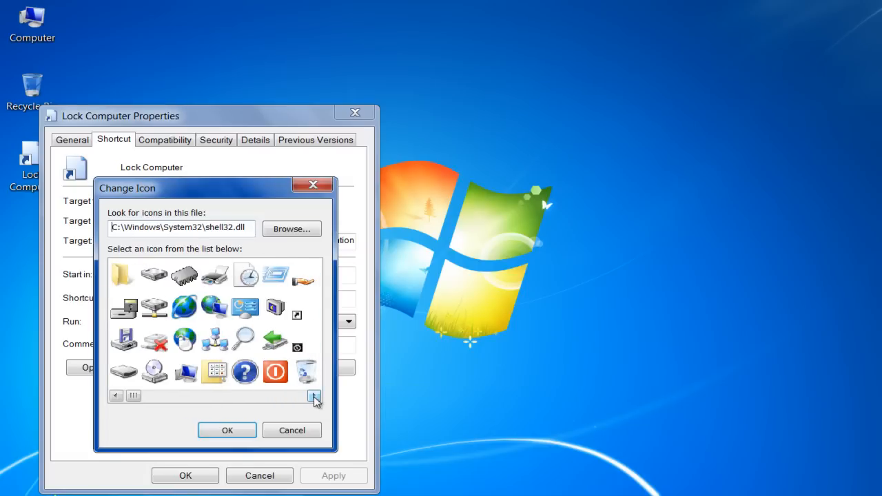
click(314, 396)
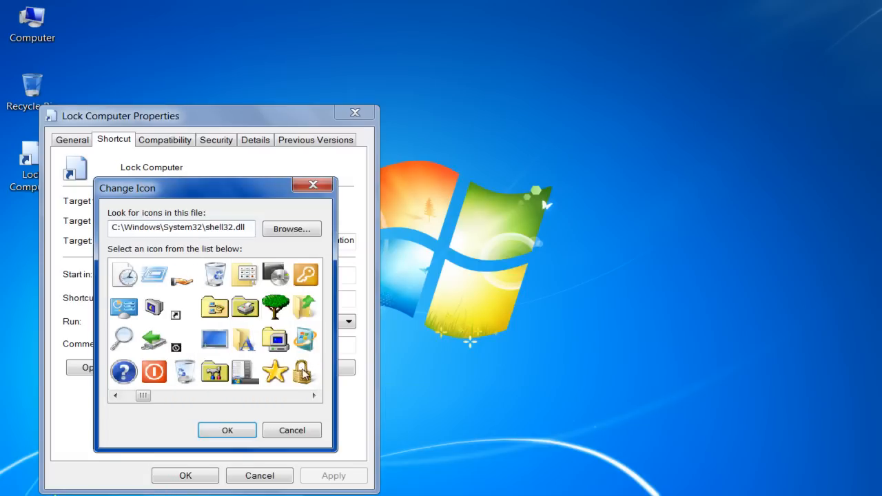
click(304, 372)
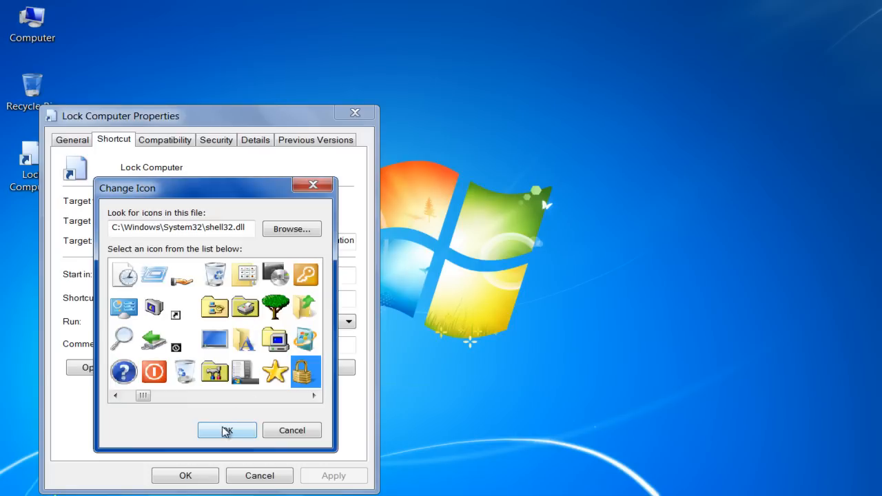
click(226, 430)
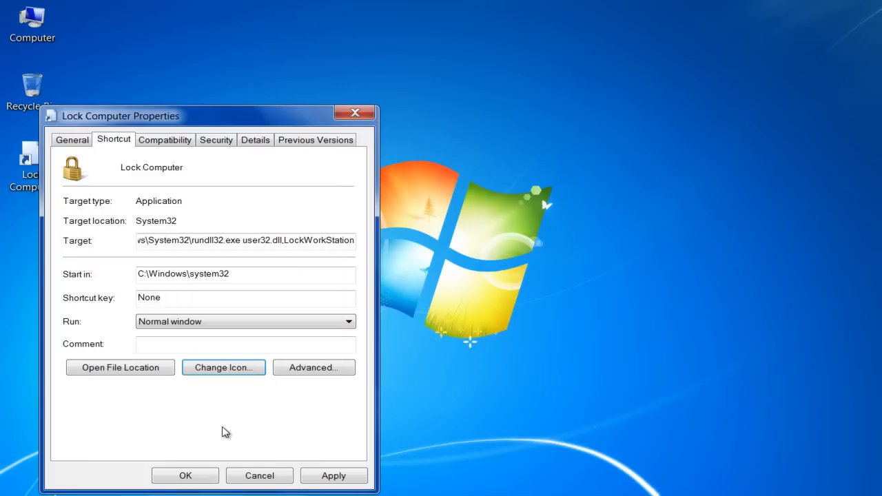